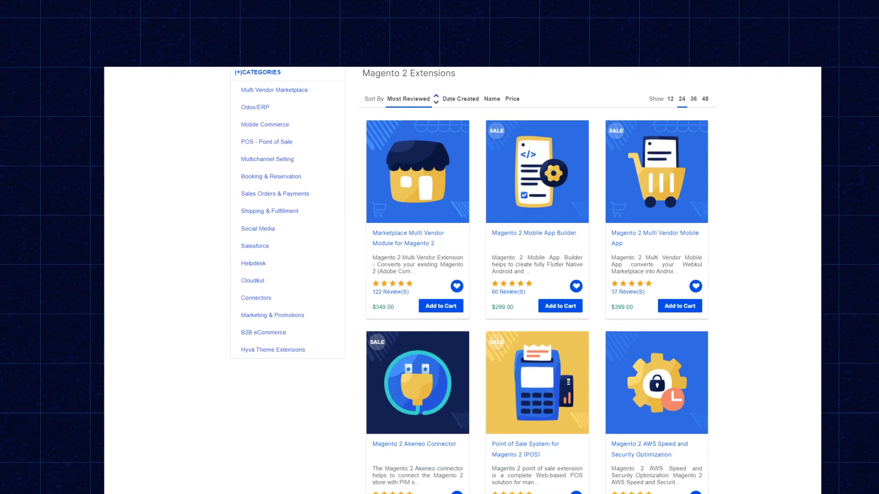
Review the ChatGPT Checkout Message Generator guide down to its General Settings section
{"action": "scroll", "scroll_direction": "down", "scroll_amount": 3}
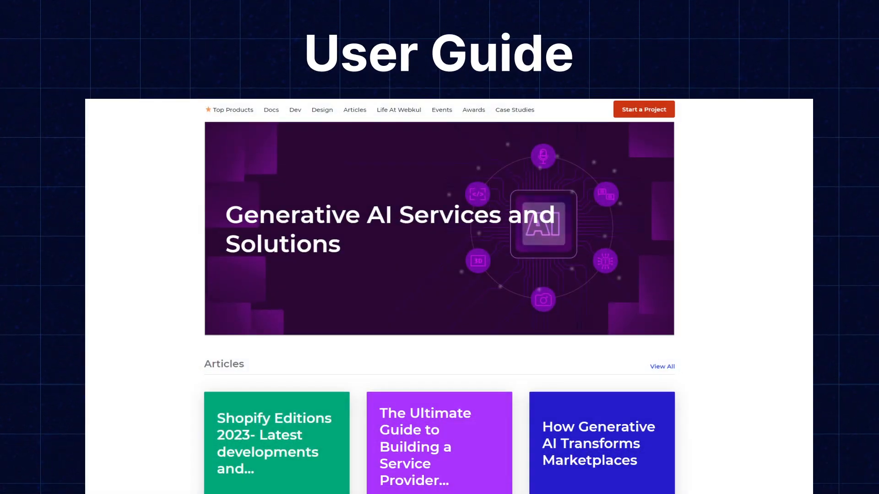
{"action": "scroll", "scroll_direction": "down", "scroll_amount": 3}
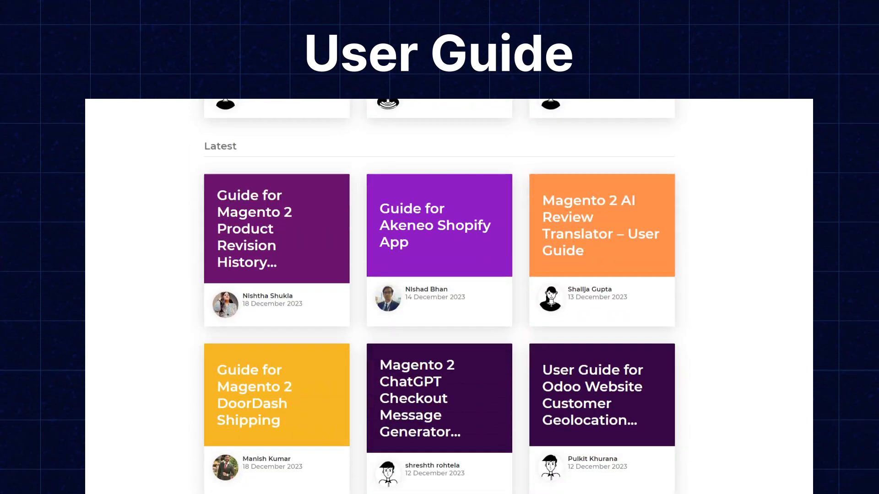
{"action": "left_click", "coordinate": [438, 398]}
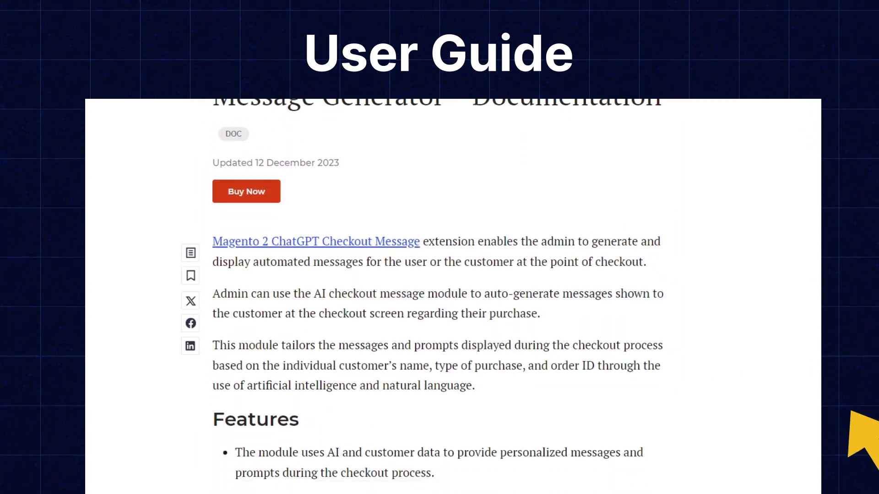
{"action": "scroll", "scroll_direction": "down", "scroll_amount": 3}
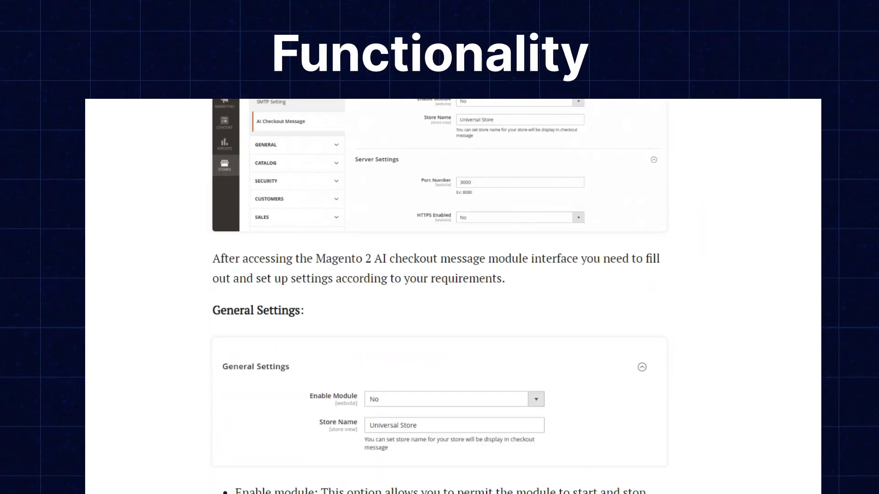
{"action": "scroll", "scroll_direction": "down", "scroll_amount": 3}
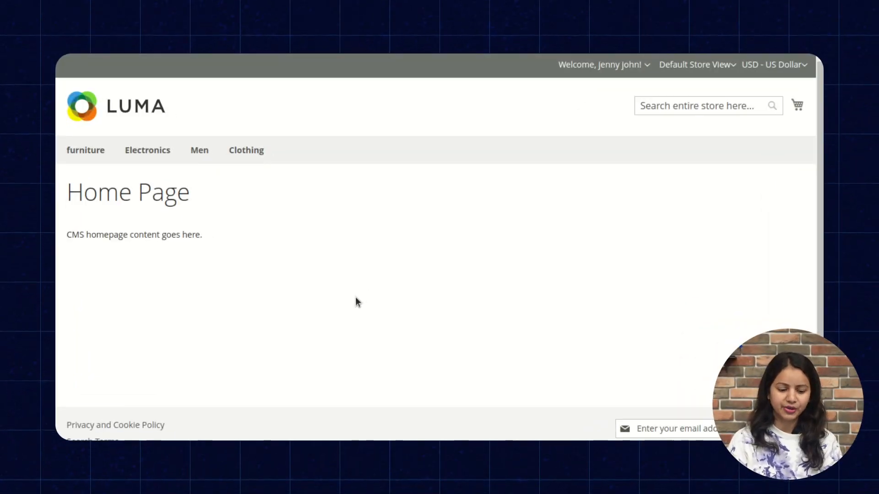
{"action": "mouse_move", "coordinate": [229, 164]}
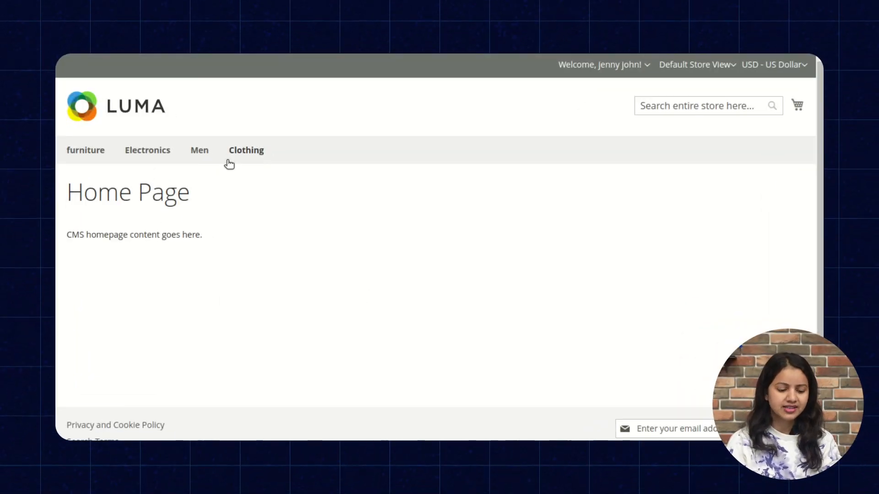
Add the Watch from the Men category to the cart and proceed to checkout from the mini-cart
{"action": "left_click", "coordinate": [199, 149]}
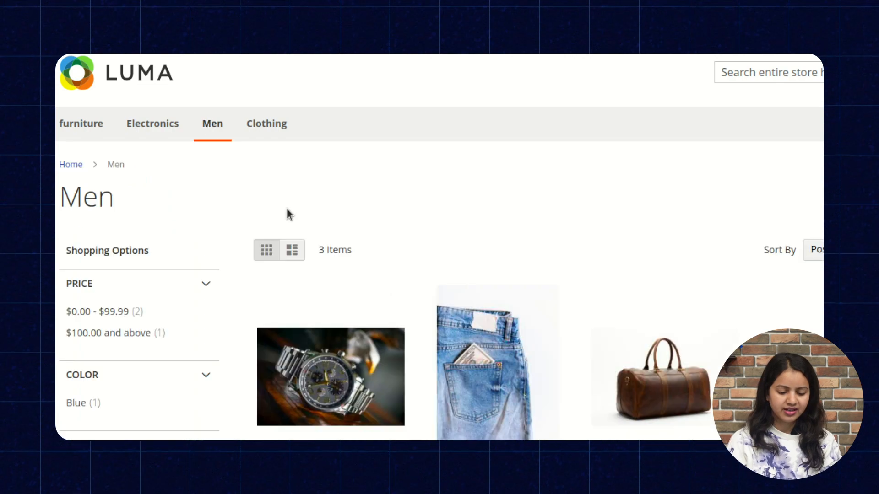
{"action": "scroll", "scroll_direction": "down", "scroll_amount": 3}
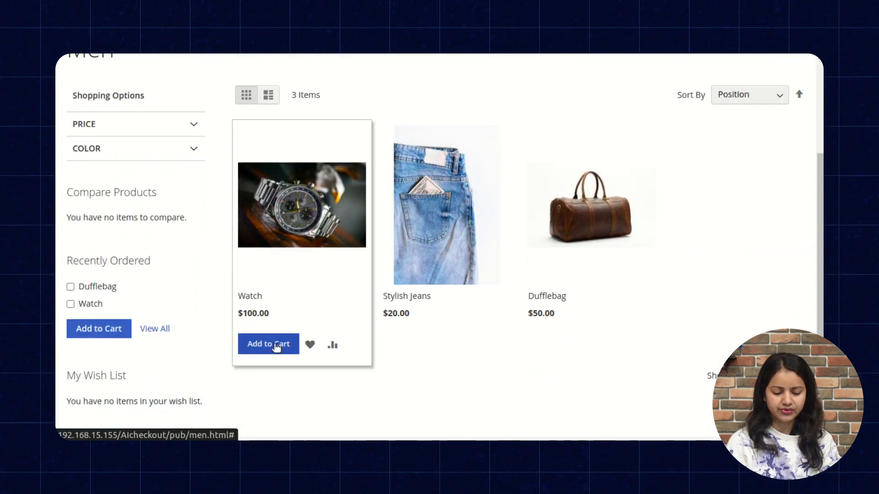
{"action": "left_click", "coordinate": [269, 343]}
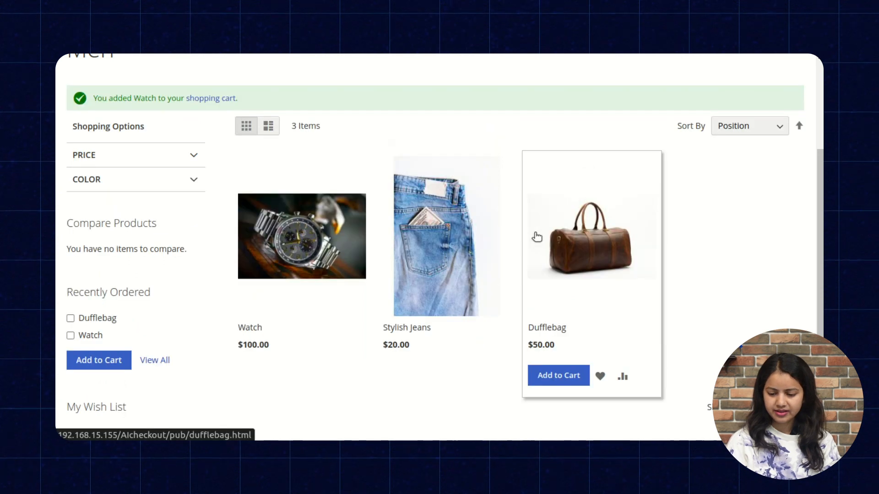
{"action": "left_click", "coordinate": [783, 105]}
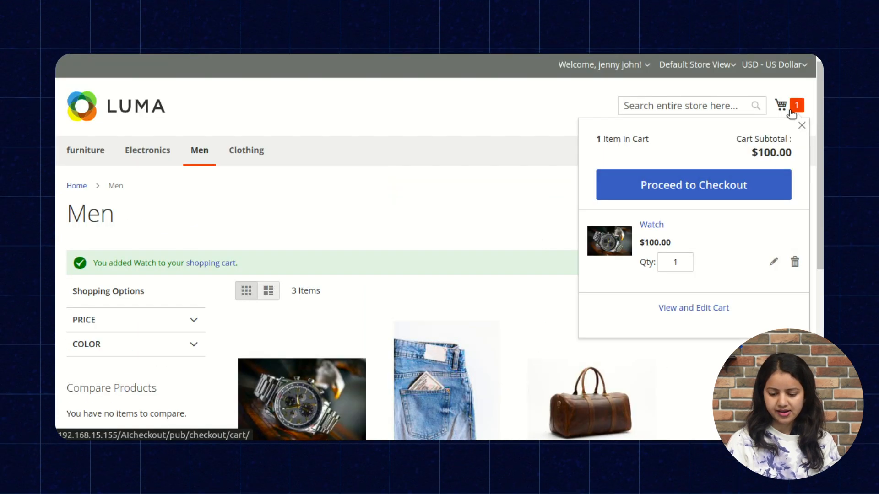
{"action": "left_click", "coordinate": [693, 185]}
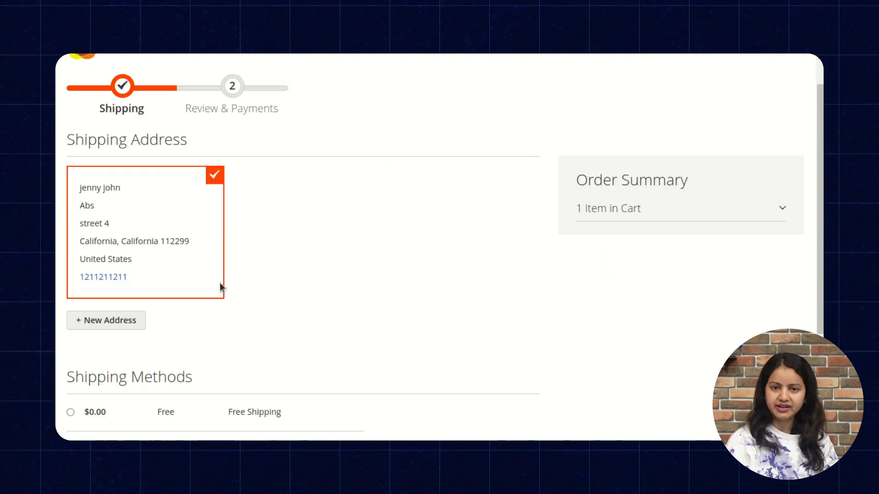
Keep the saved shipping address, choose Free Shipping, and place the $108.25 order
{"action": "left_click", "coordinate": [106, 321]}
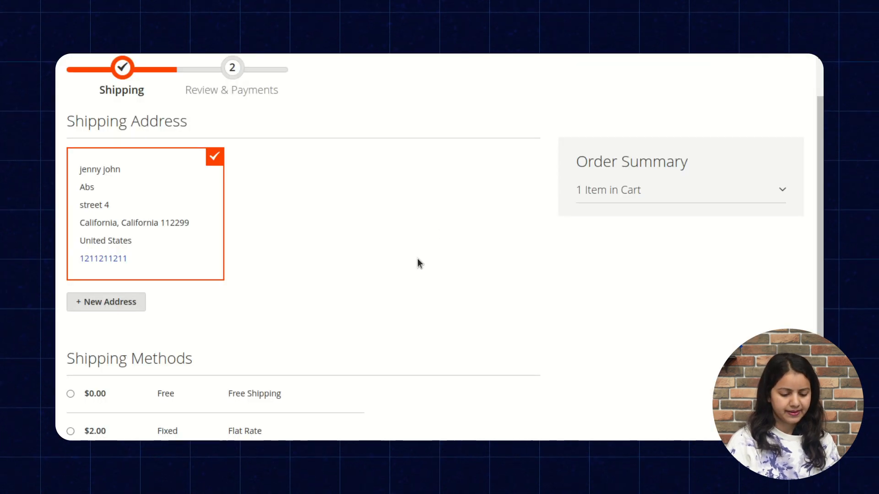
{"action": "scroll", "scroll_direction": "down", "scroll_amount": 3}
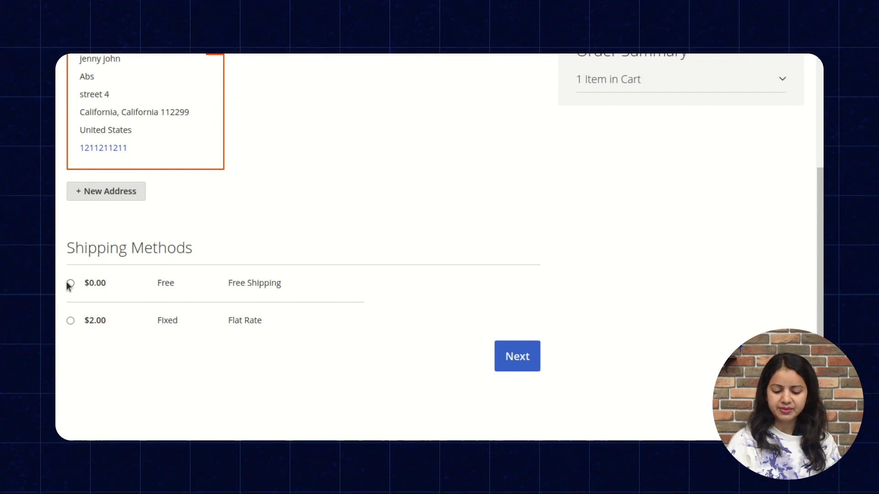
{"action": "left_click", "coordinate": [71, 283]}
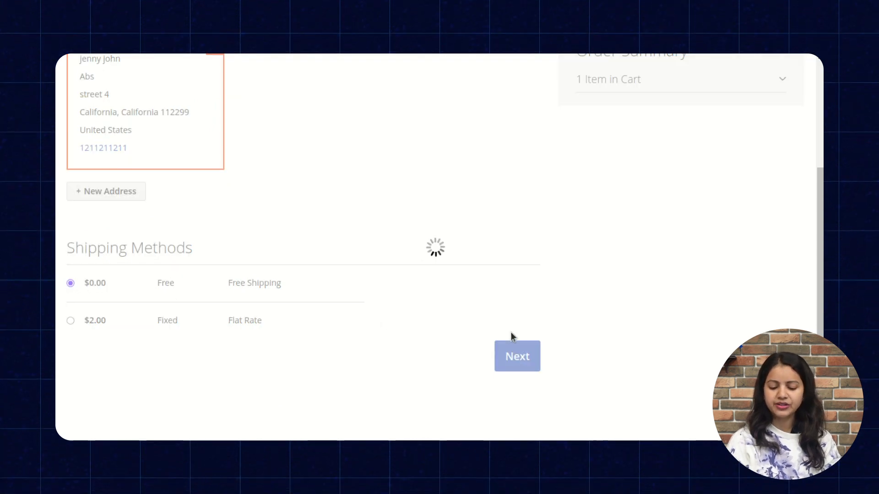
{"action": "left_click", "coordinate": [516, 356]}
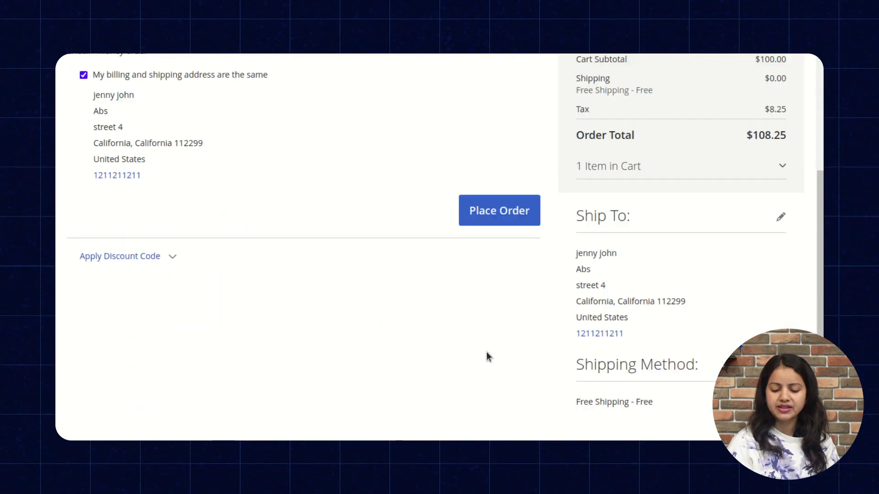
{"action": "left_click", "coordinate": [498, 211]}
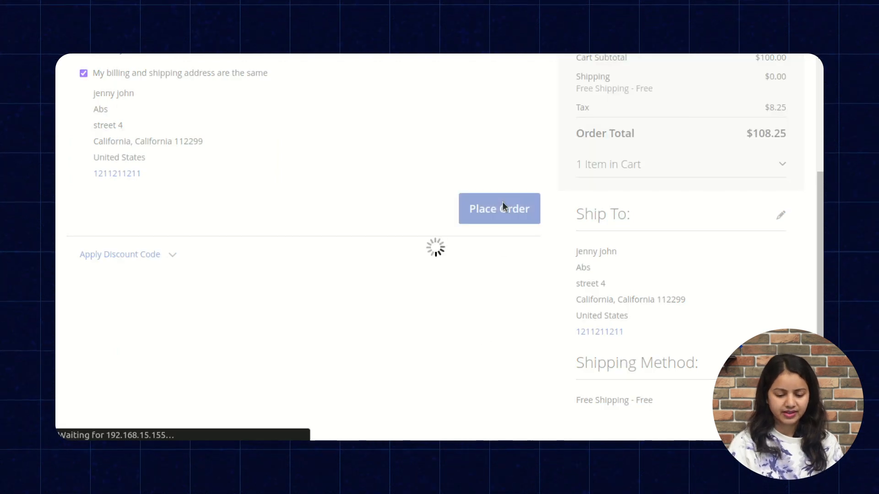
Complete Place Order to reach the thank-you page with order 000000087 and the ChatGPT message
{"action": "left_click", "coordinate": [498, 209]}
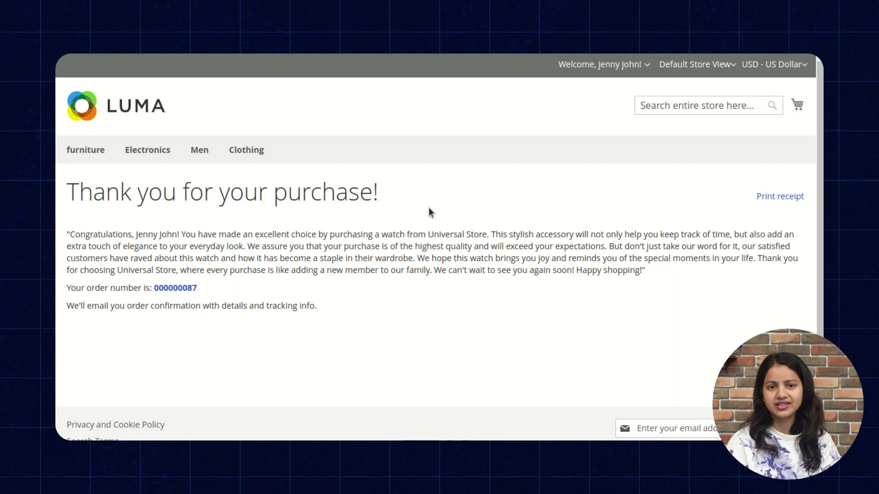
{"action": "mouse_move", "coordinate": [375, 262]}
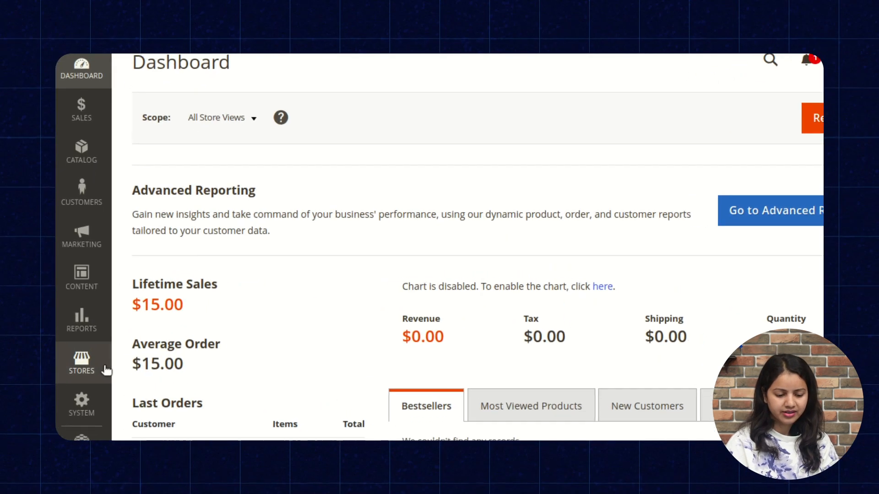
Go to Stores > Configuration > Webkul > AI Checkout Message and keep Enable Module set to Yes
{"action": "left_click", "coordinate": [81, 370]}
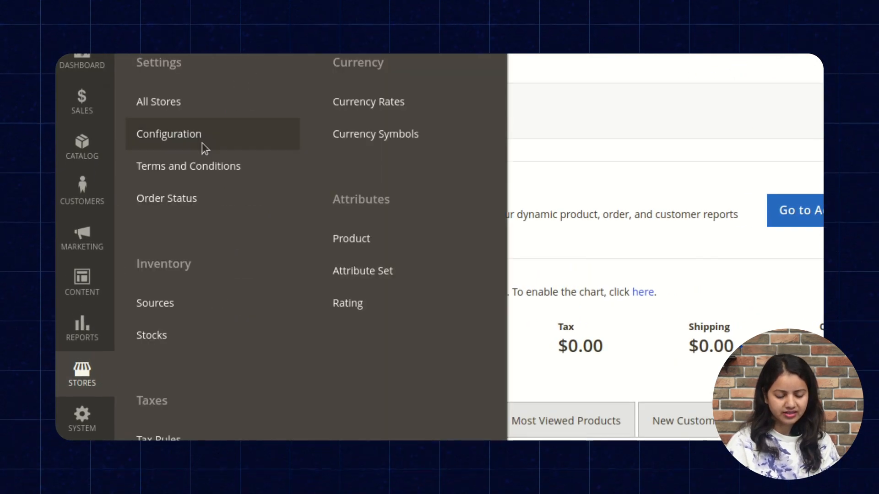
{"action": "left_click", "coordinate": [169, 133]}
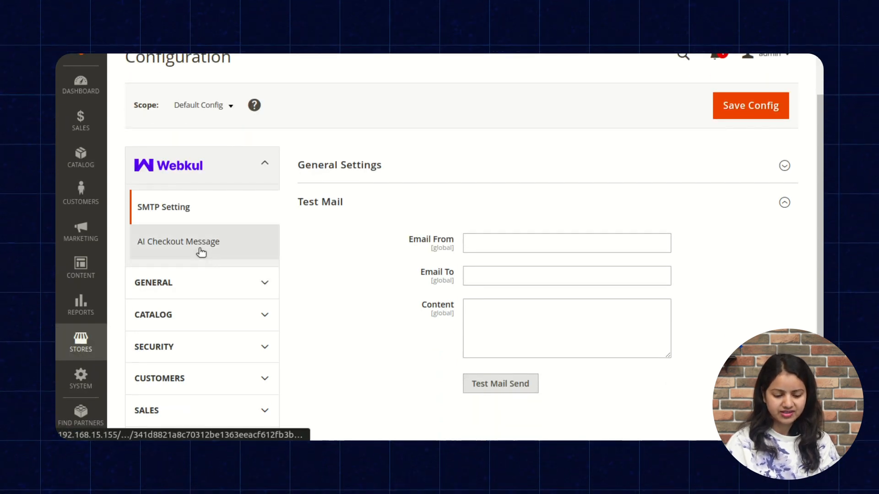
{"action": "left_click", "coordinate": [179, 241]}
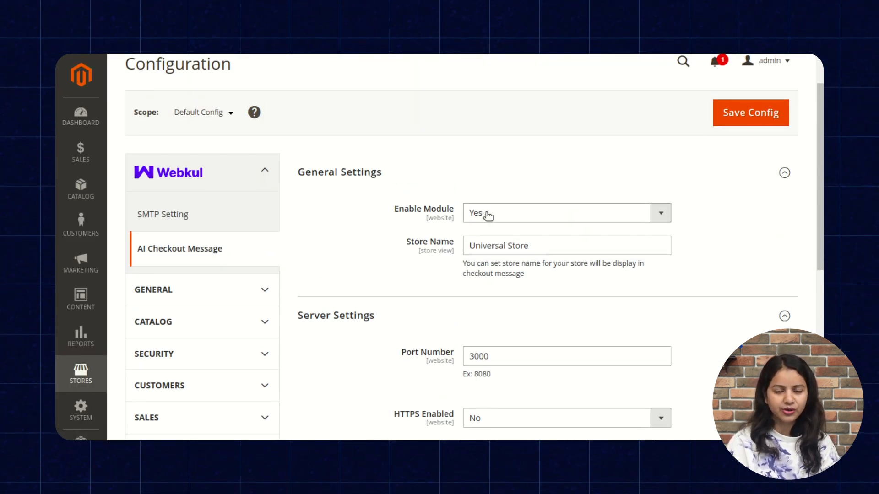
{"action": "left_click", "coordinate": [566, 213]}
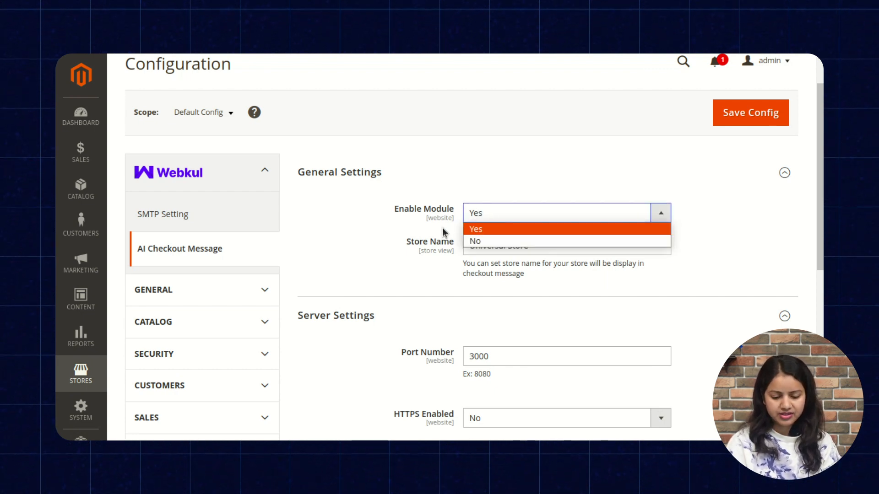
{"action": "left_click", "coordinate": [476, 229]}
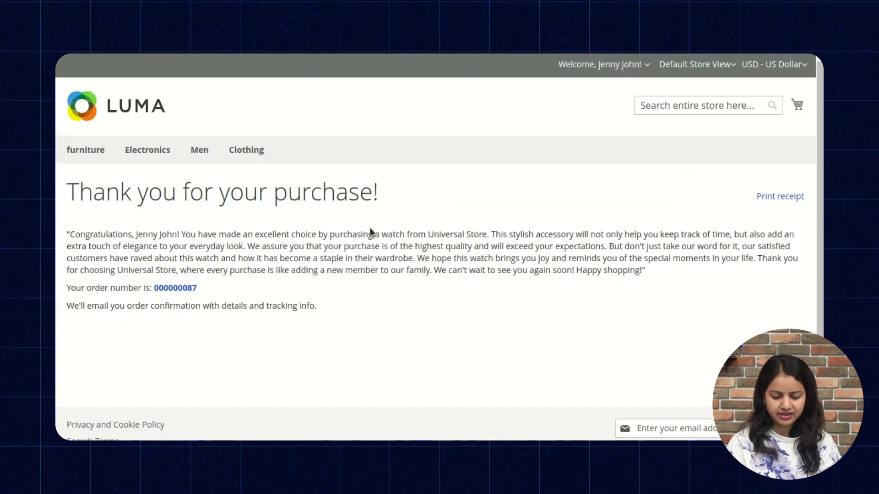
Highlight 'Universal Store' within the generated thank-you message
{"action": "left_click_drag", "start_coordinate": [427, 235], "coordinate": [497, 235]}
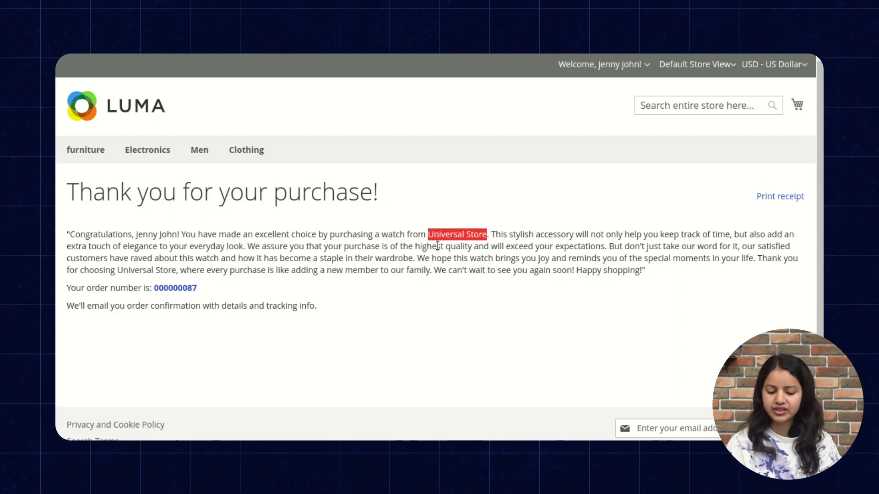
{"action": "mouse_move", "coordinate": [468, 292]}
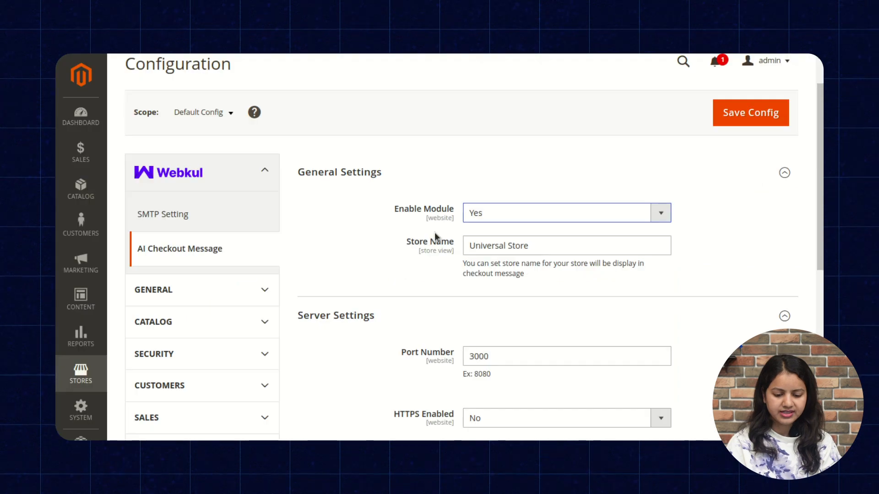
Set HTTPS Enabled to Yes under Server Settings, exposing the key and certificate upload fields
{"action": "left_click", "coordinate": [566, 214]}
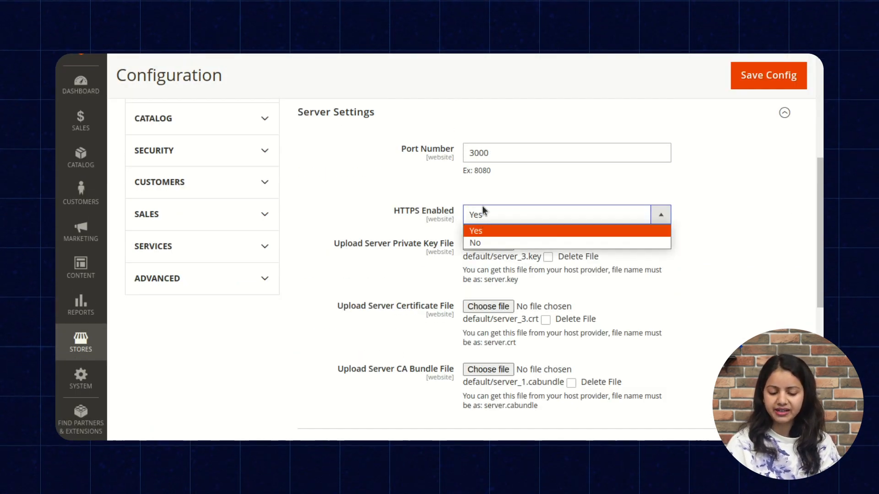
{"action": "left_click", "coordinate": [475, 231]}
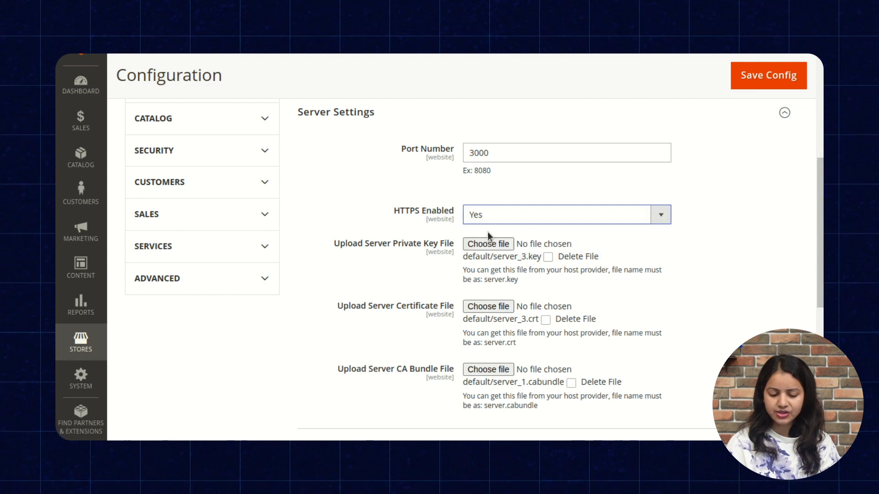
{"action": "mouse_move", "coordinate": [385, 253]}
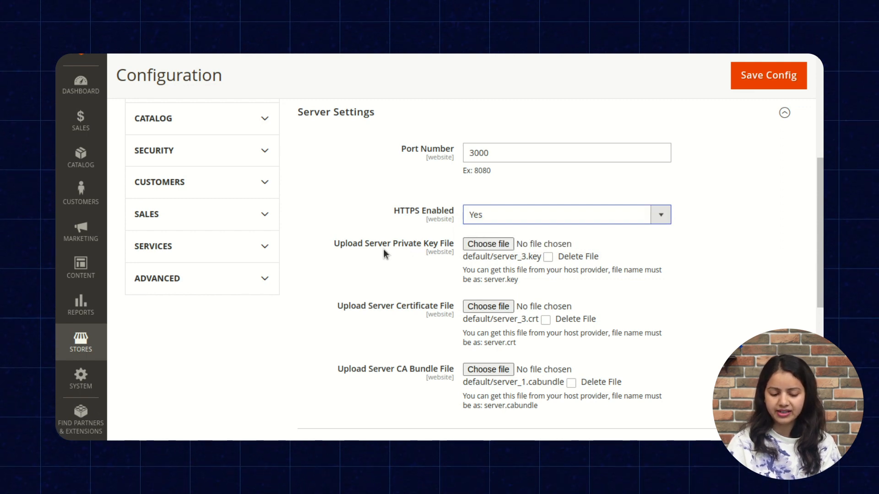
{"action": "mouse_move", "coordinate": [401, 314]}
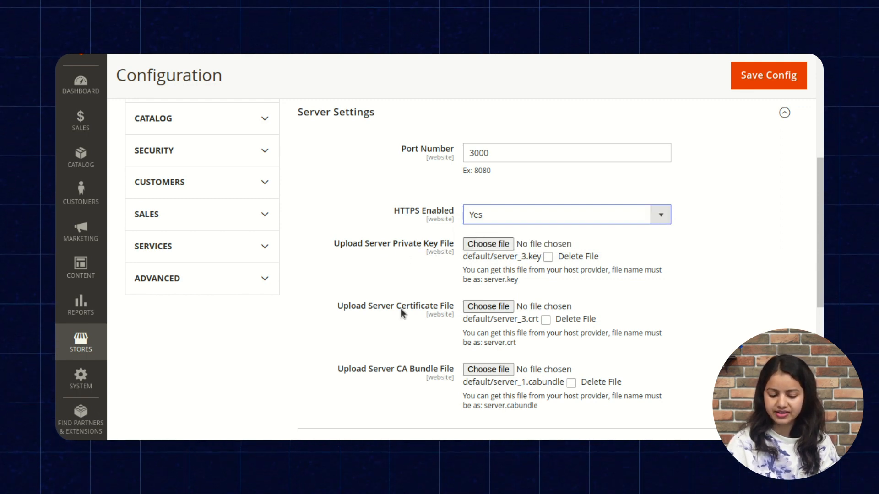
{"action": "mouse_move", "coordinate": [438, 383]}
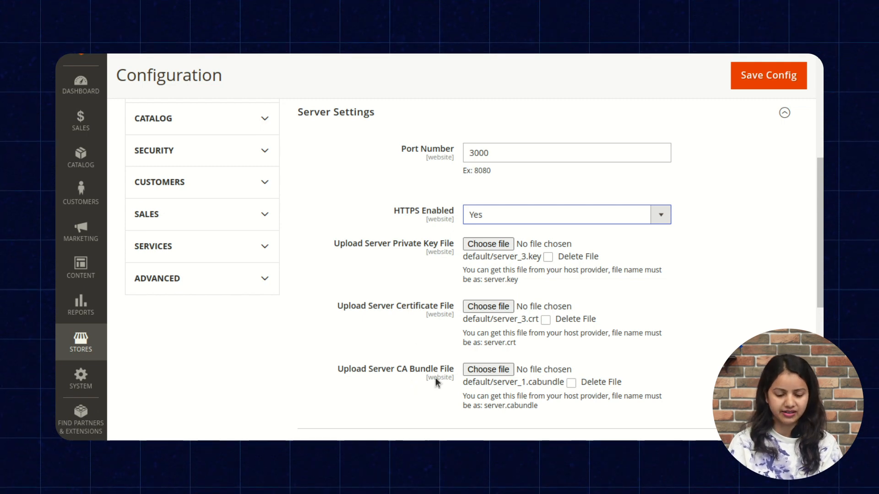
{"action": "scroll", "scroll_direction": "down", "scroll_amount": 3}
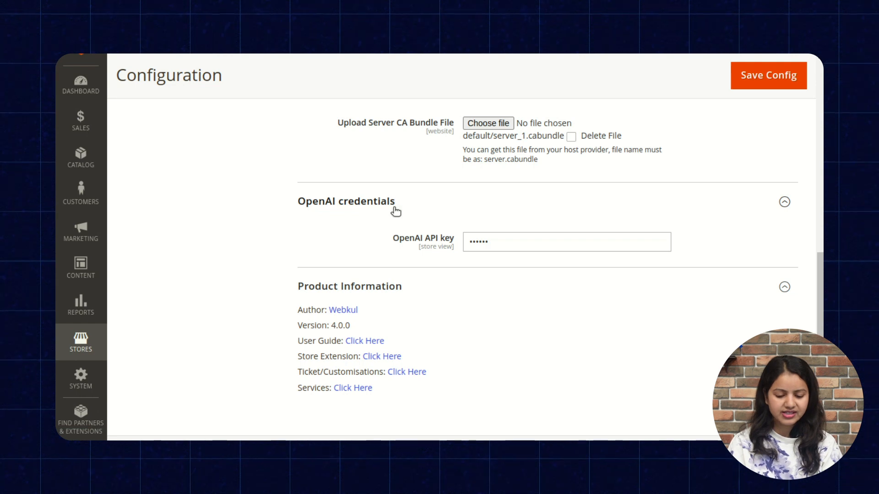
{"action": "mouse_move", "coordinate": [414, 256]}
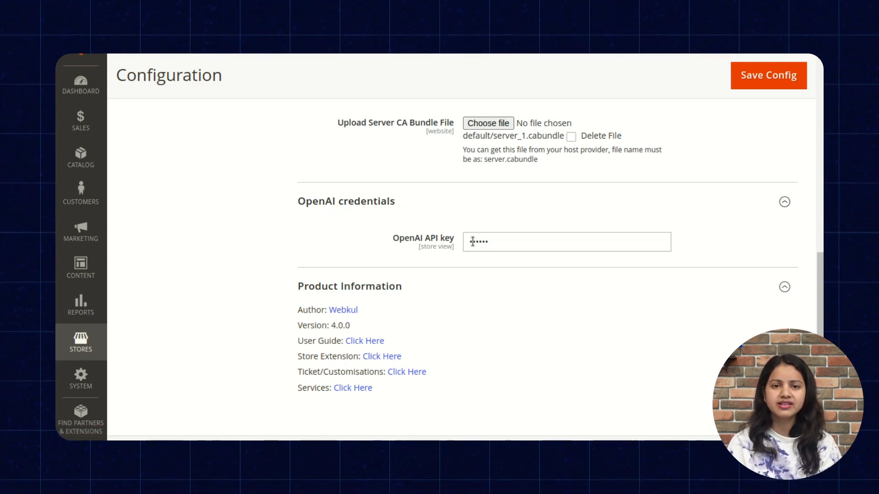
{"action": "type", "text": "•••"}
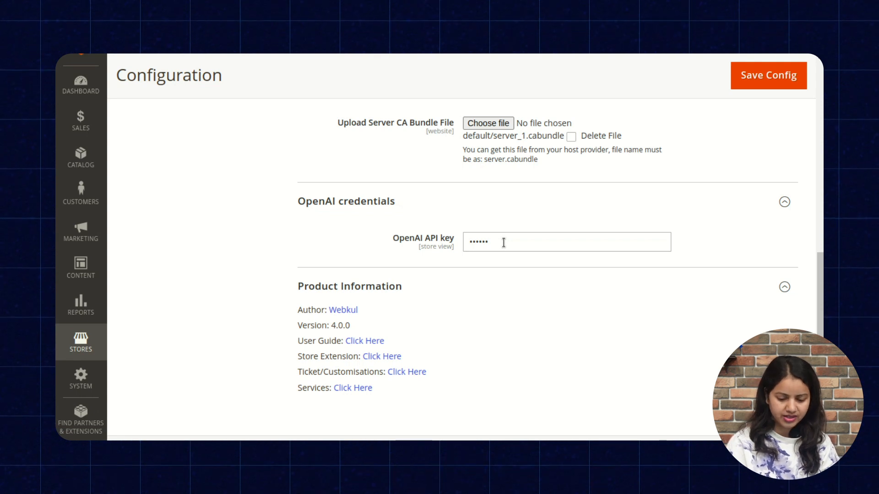
{"action": "scroll", "scroll_direction": "down", "scroll_amount": 3}
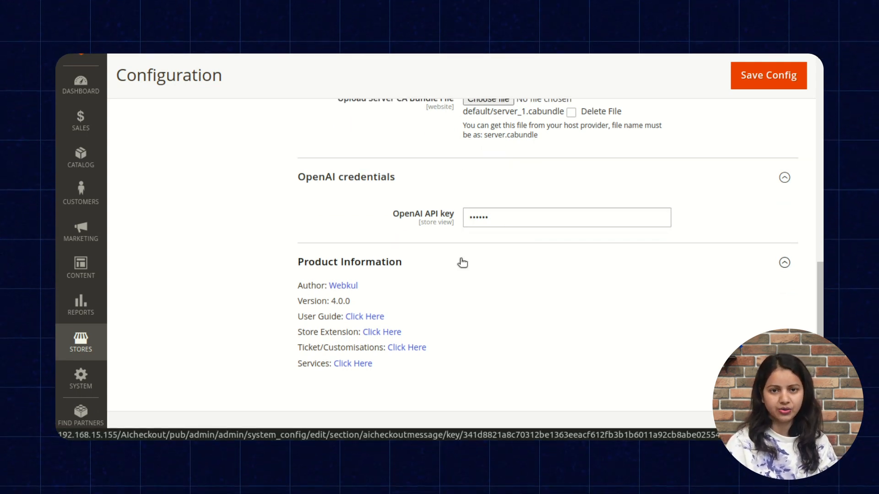
{"action": "mouse_move", "coordinate": [441, 259]}
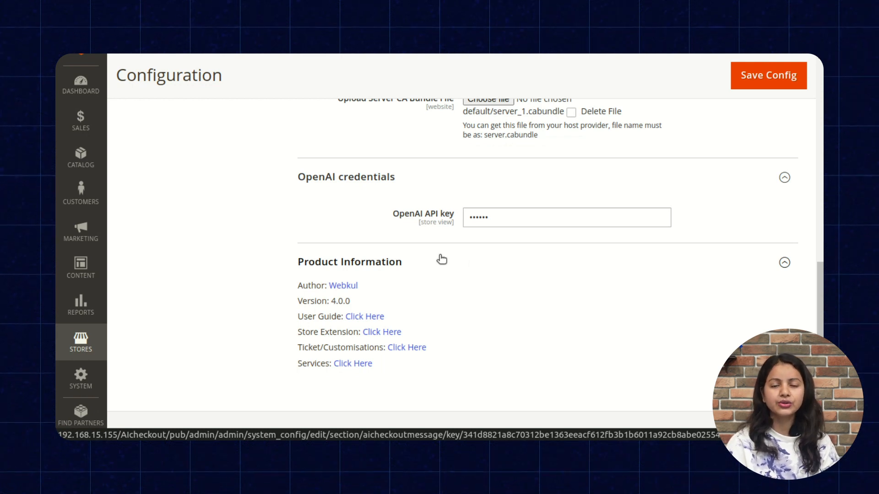